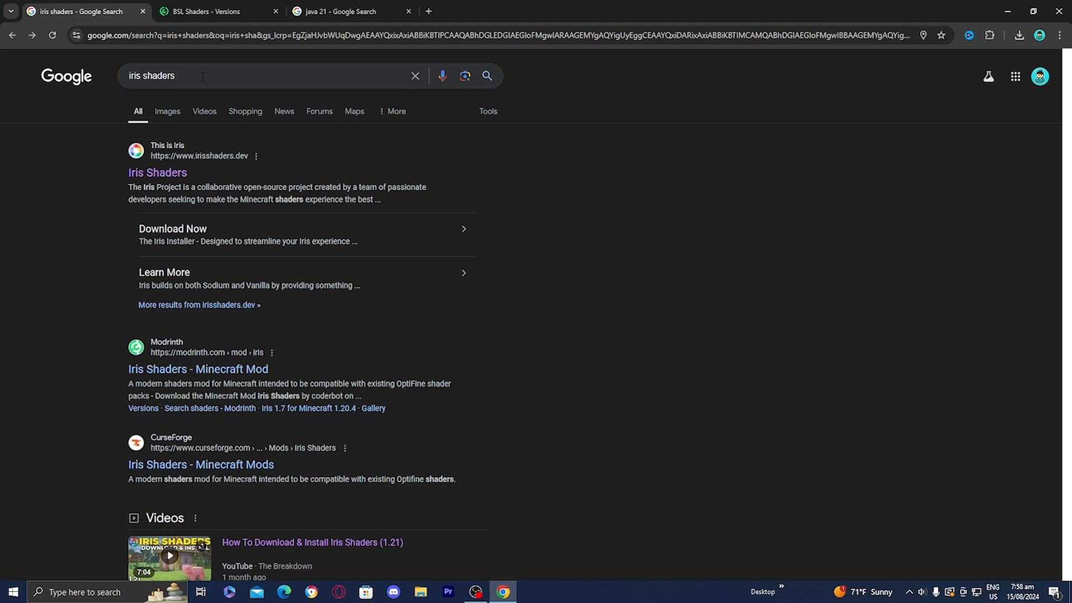
Download the Iris Installer universal jar from the official Iris Shaders download page
{"action": "left_click", "coordinate": [157, 172]}
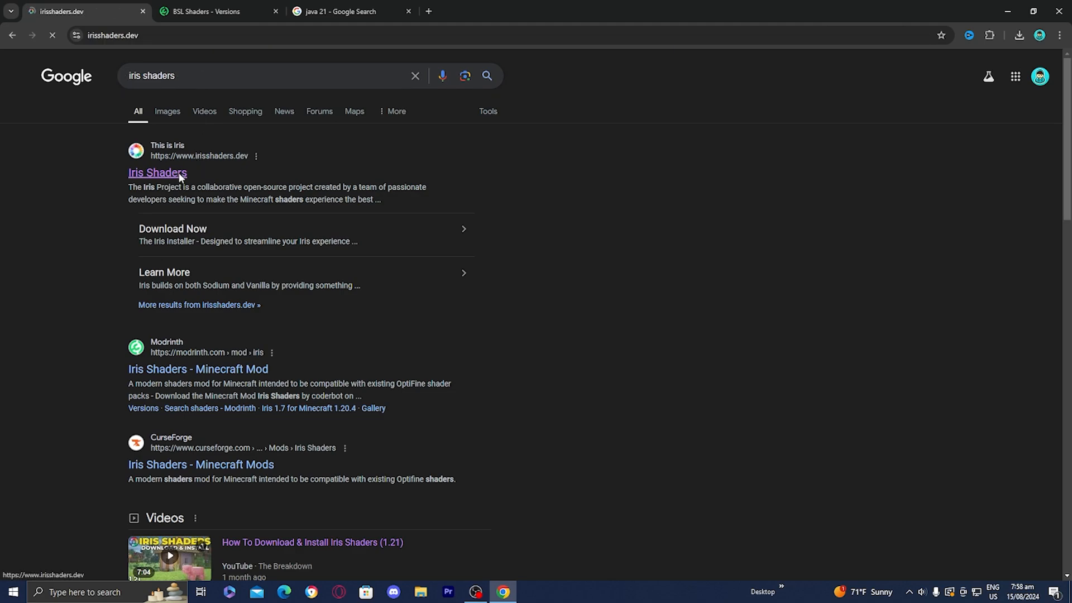
{"action": "left_click", "coordinate": [157, 171]}
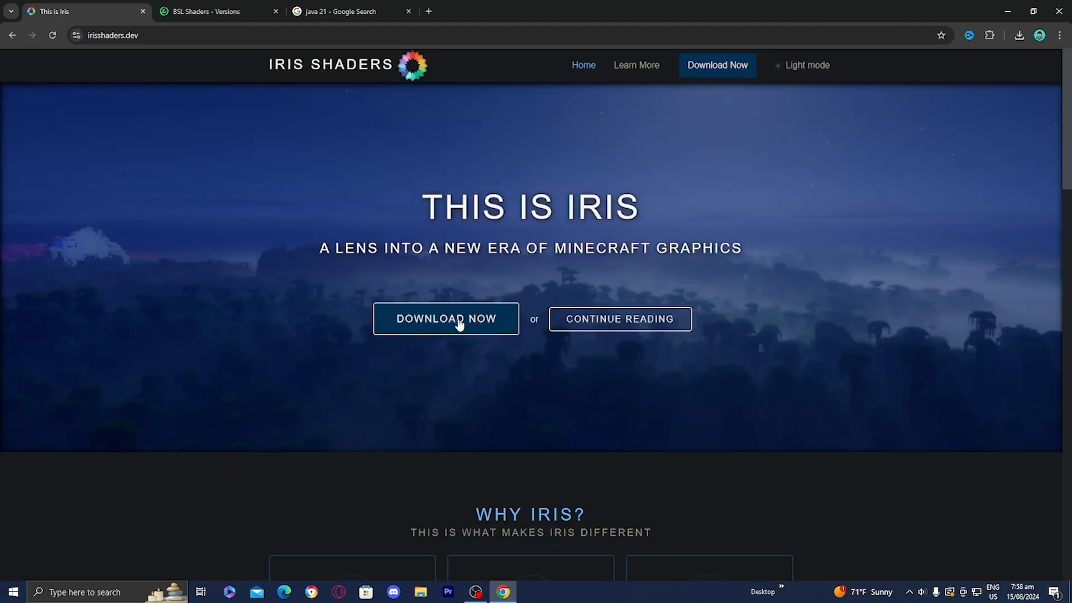
{"action": "left_click", "coordinate": [445, 318]}
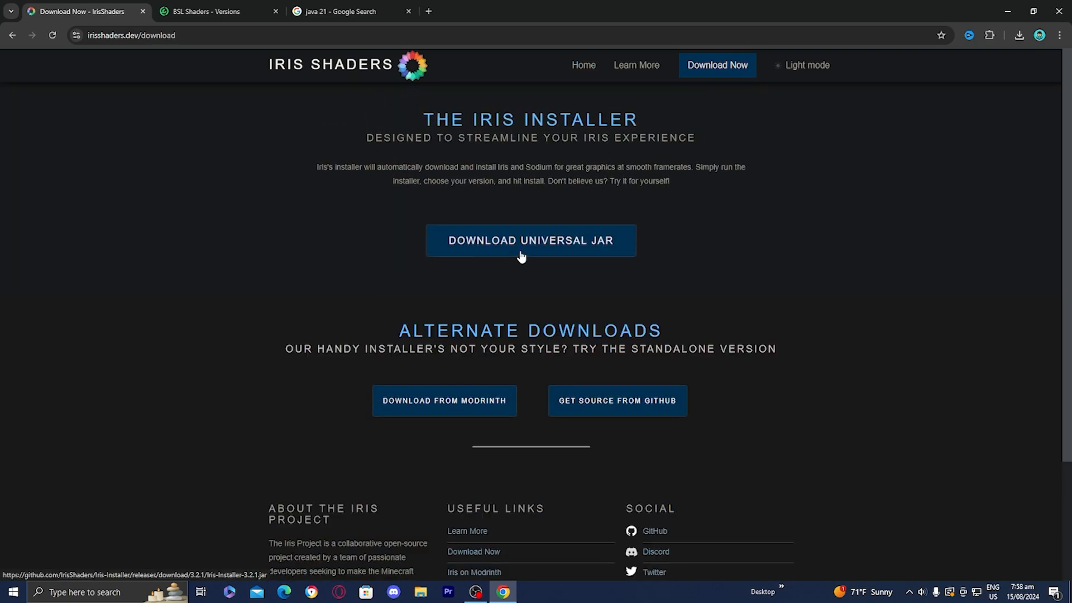
{"action": "left_click", "coordinate": [529, 240]}
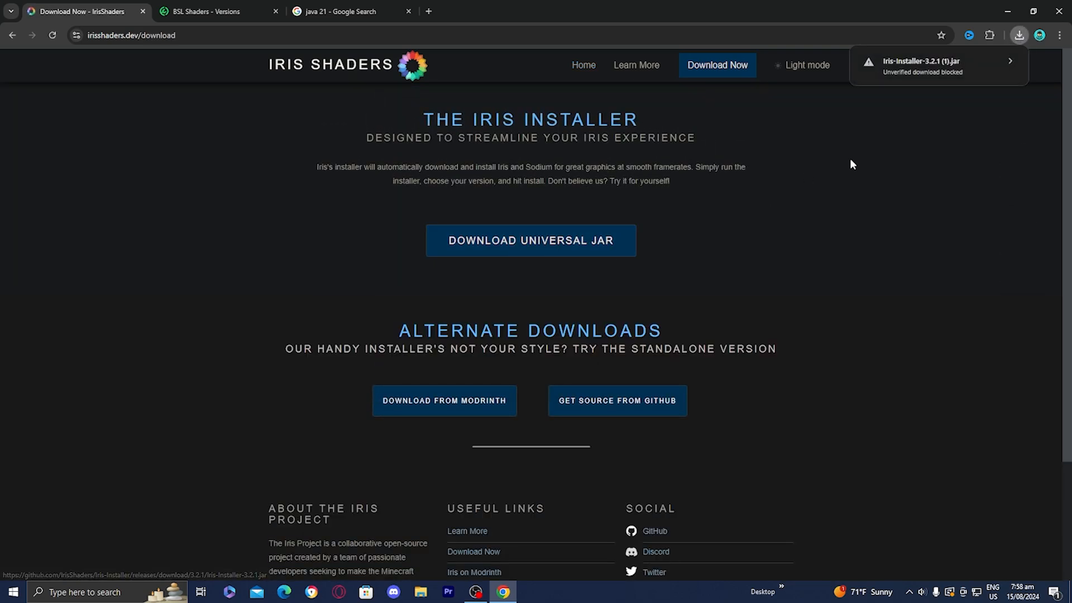
{"action": "mouse_move", "coordinate": [935, 75]}
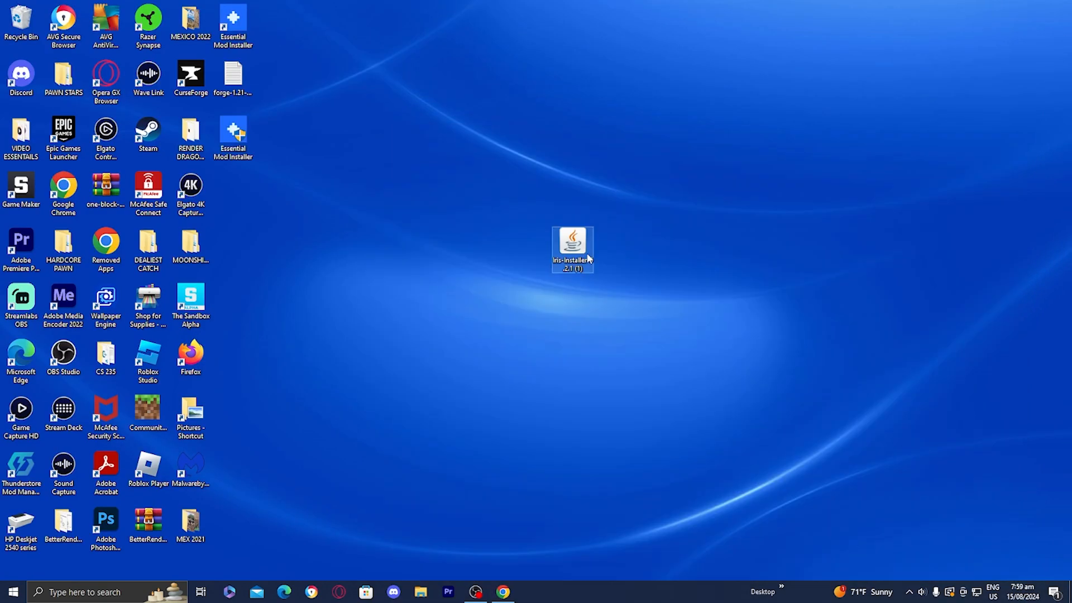
Bring up the context menu of the Iris-Installer jar on the desktop to open it with Java
{"action": "right_click", "coordinate": [571, 248]}
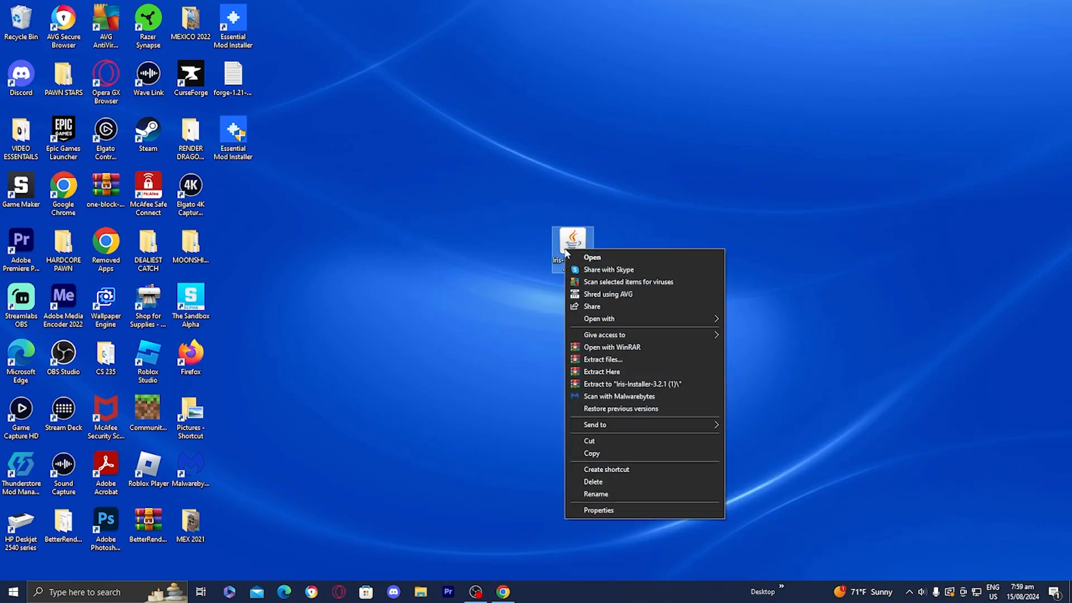
{"action": "mouse_move", "coordinate": [598, 318]}
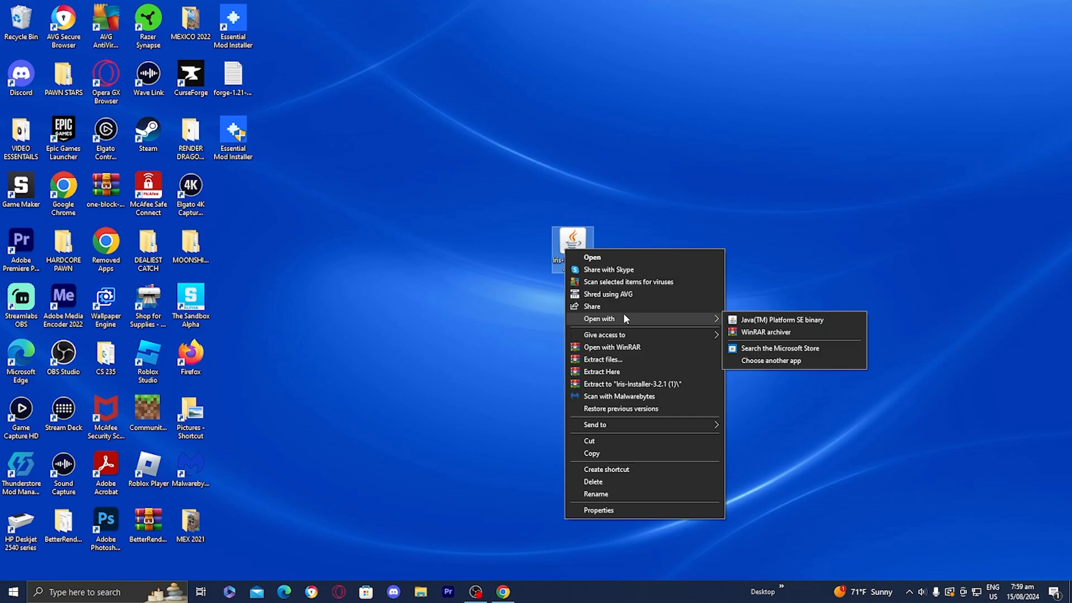
{"action": "mouse_move", "coordinate": [780, 320]}
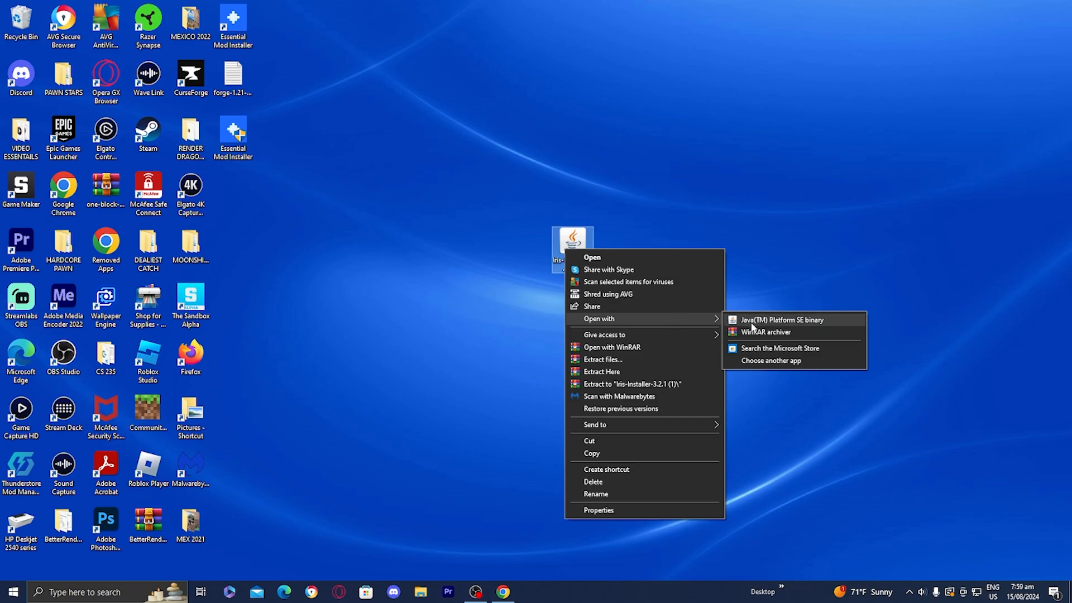
{"action": "mouse_move", "coordinate": [770, 327]}
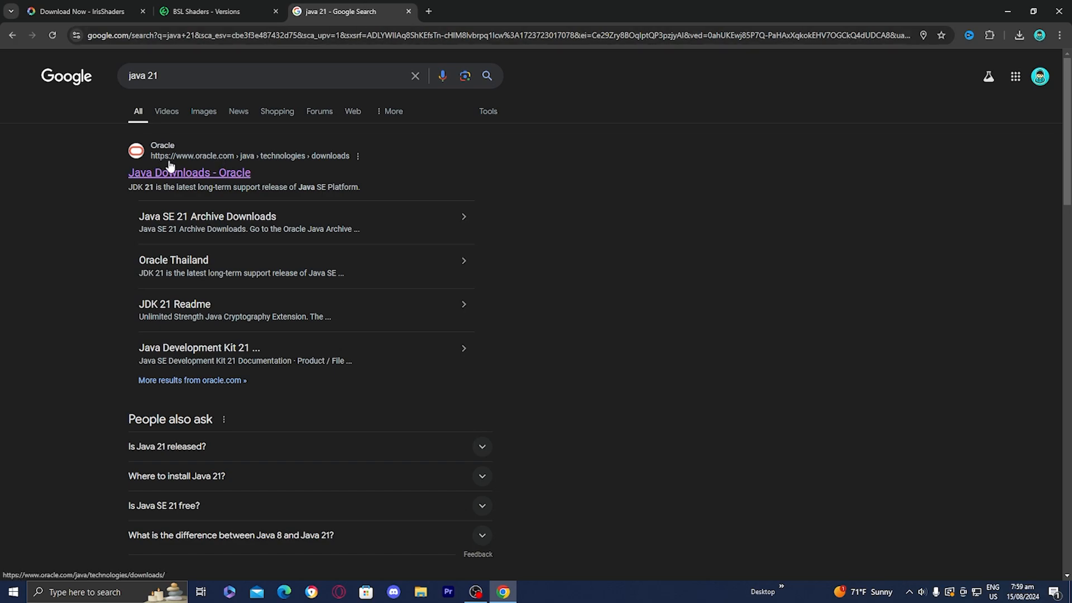
Show the Windows JDK download options on Oracle's Java Downloads page
{"action": "left_click", "coordinate": [188, 172]}
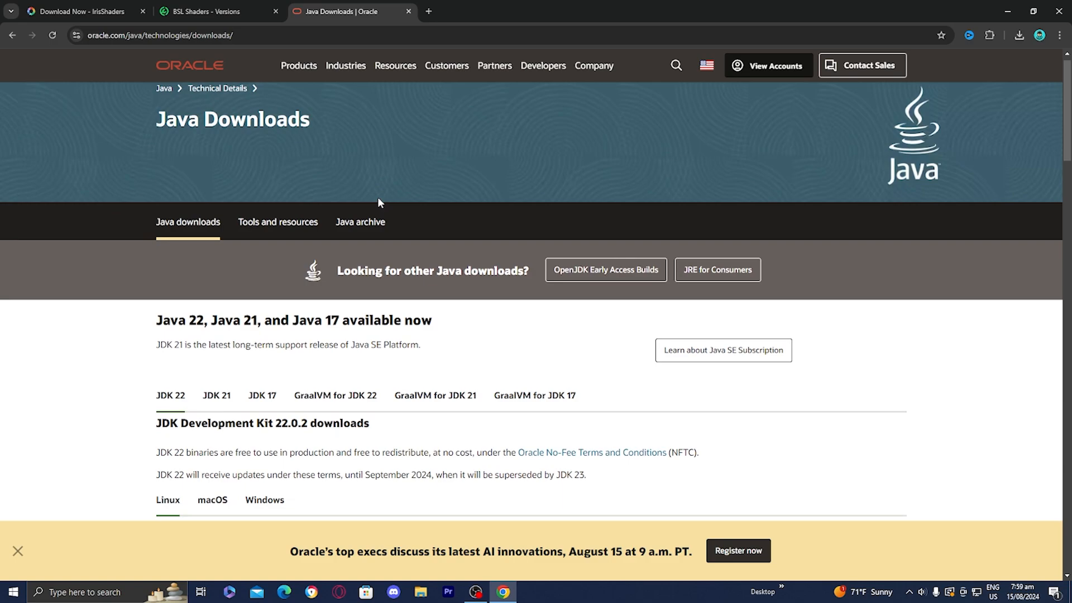
{"action": "scroll", "scroll_direction": "down", "scroll_amount": 3}
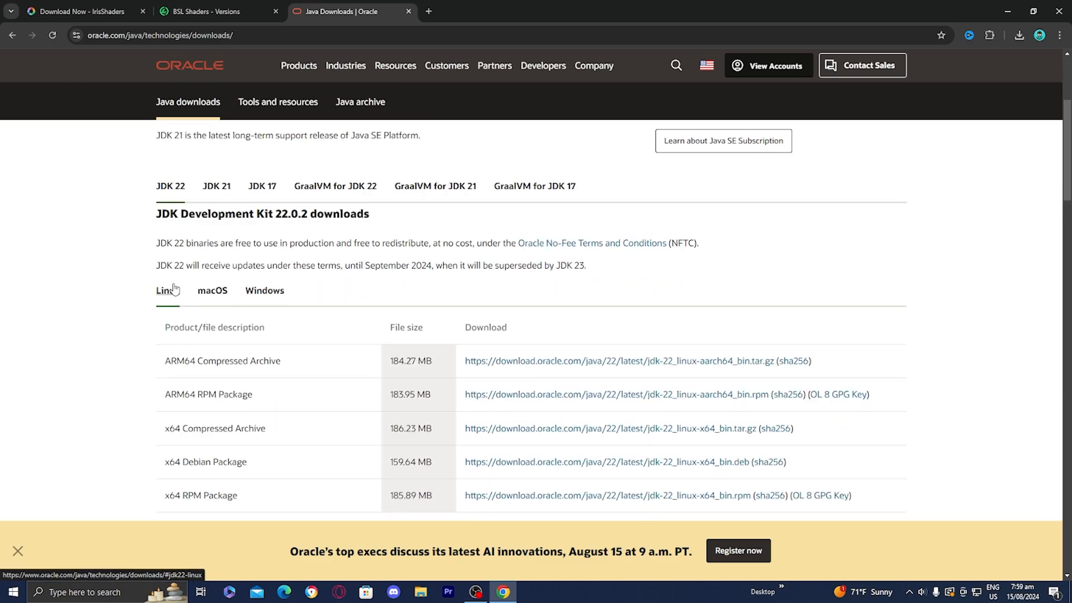
{"action": "mouse_move", "coordinate": [212, 290]}
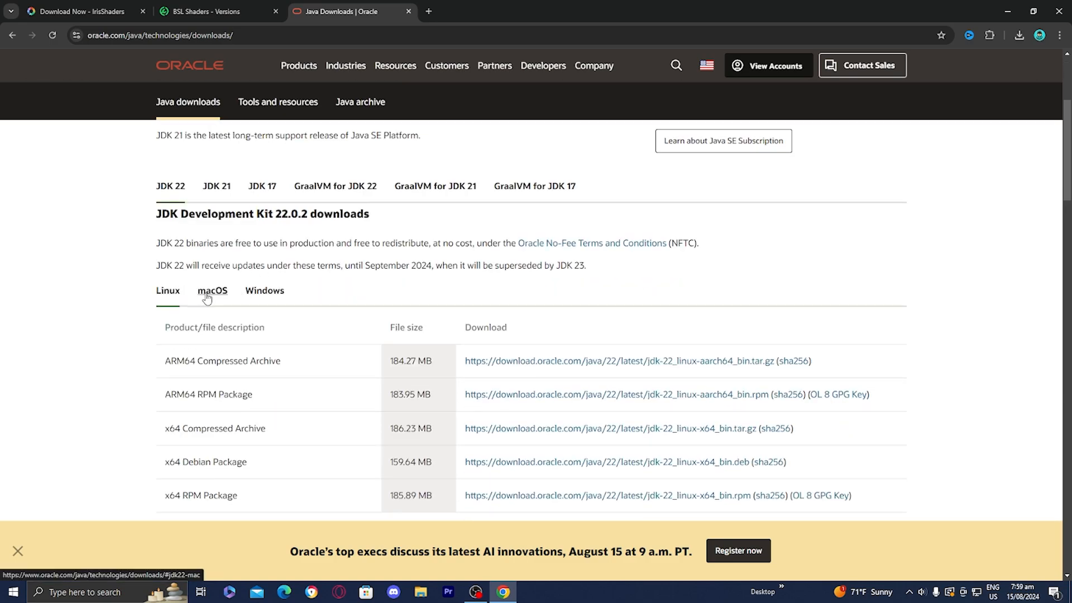
{"action": "left_click", "coordinate": [264, 290]}
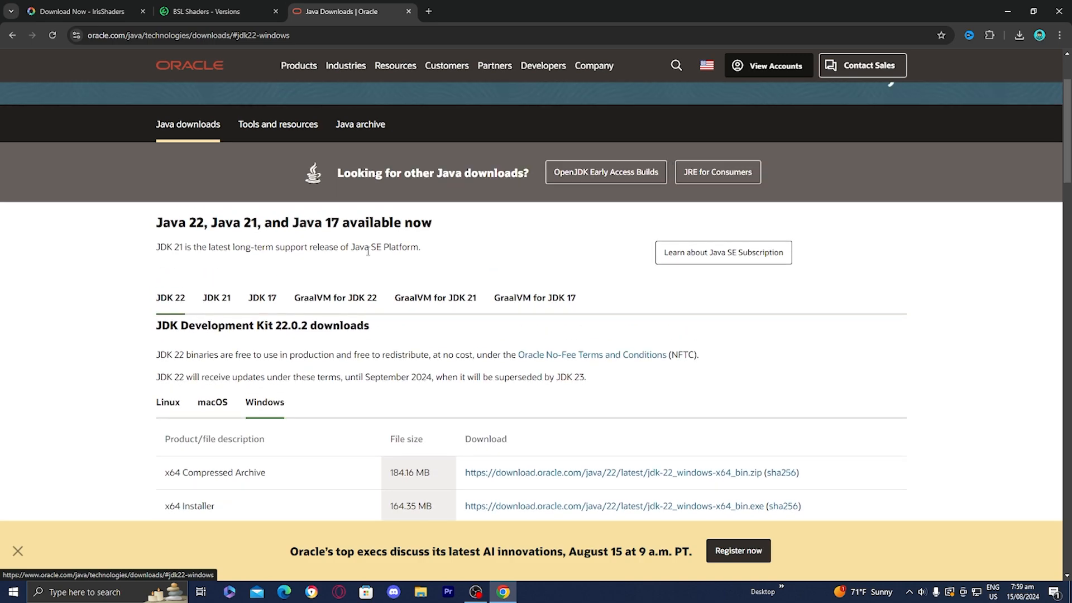
{"action": "scroll", "scroll_direction": "down", "scroll_amount": 3}
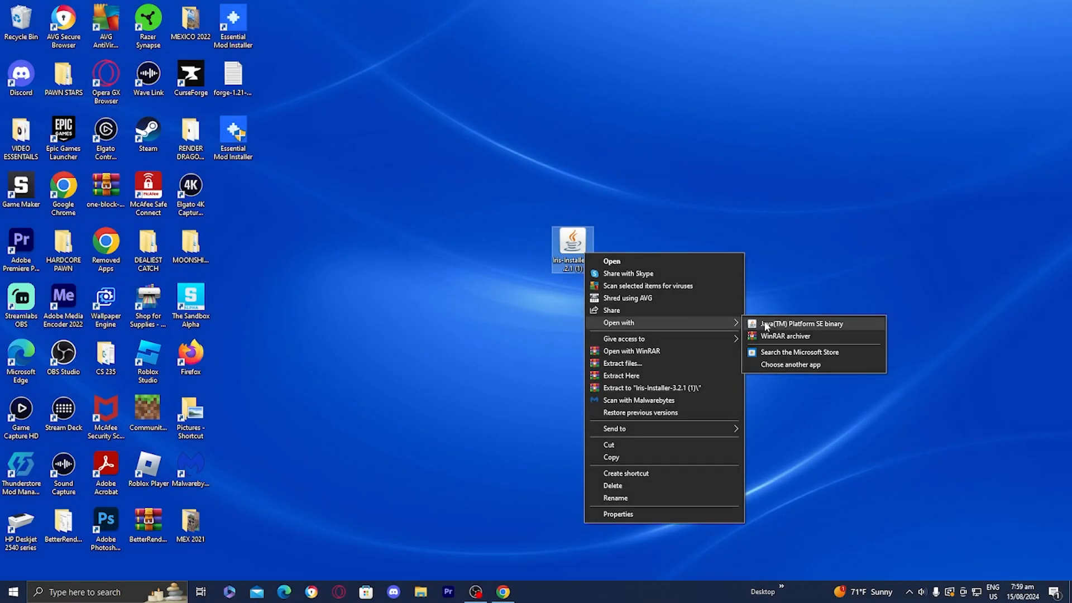
Run the Iris Installer with Java, install for game version 1.21.1, and close it when done
{"action": "left_click", "coordinate": [775, 327]}
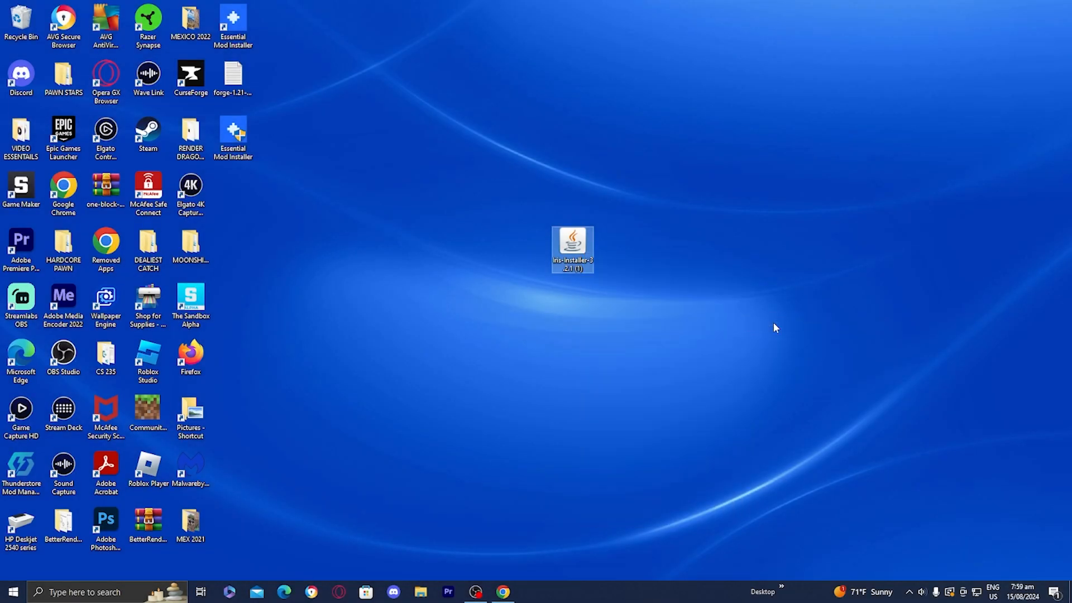
{"action": "double_click", "coordinate": [571, 248]}
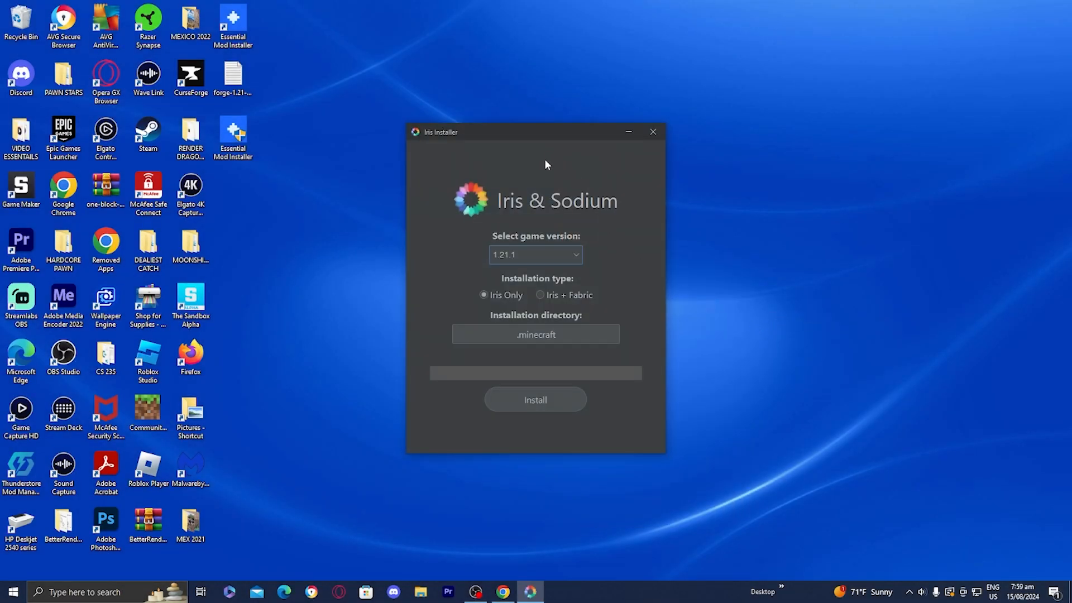
{"action": "left_click", "coordinate": [534, 254]}
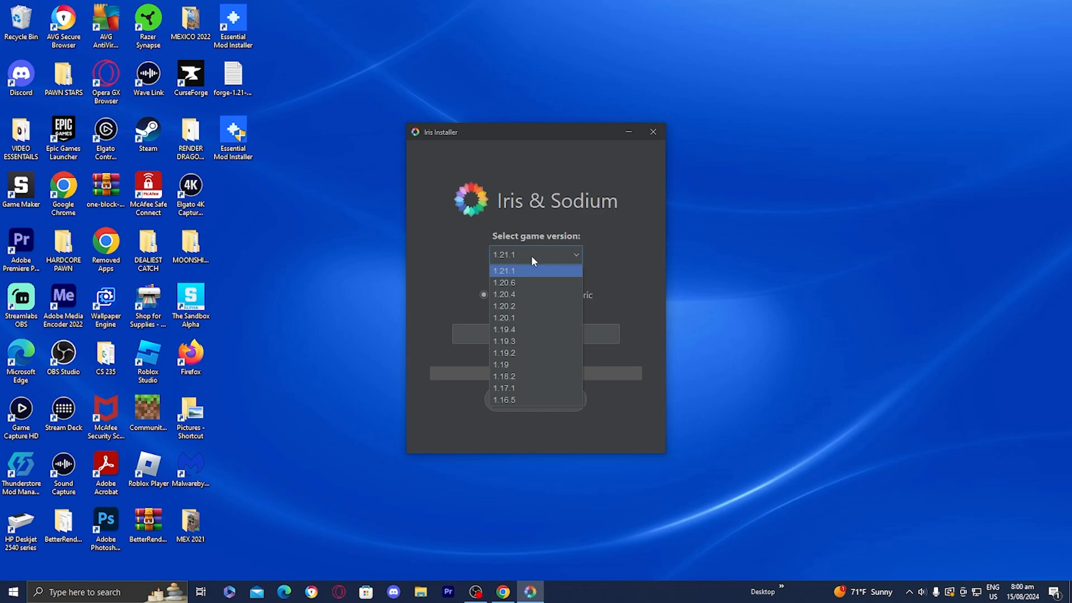
{"action": "left_click", "coordinate": [503, 271]}
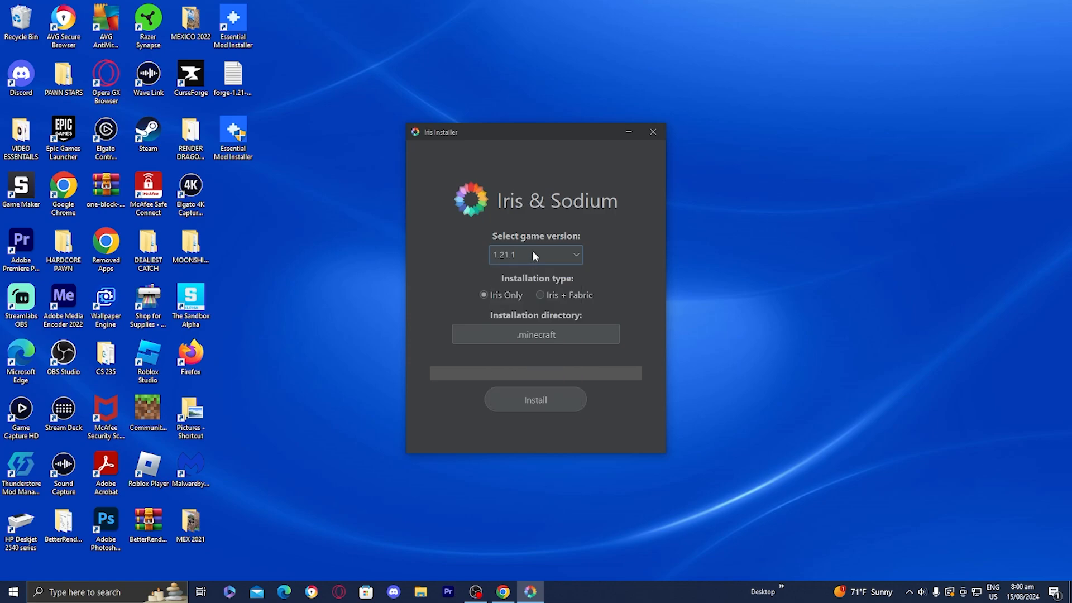
{"action": "mouse_move", "coordinate": [547, 286]}
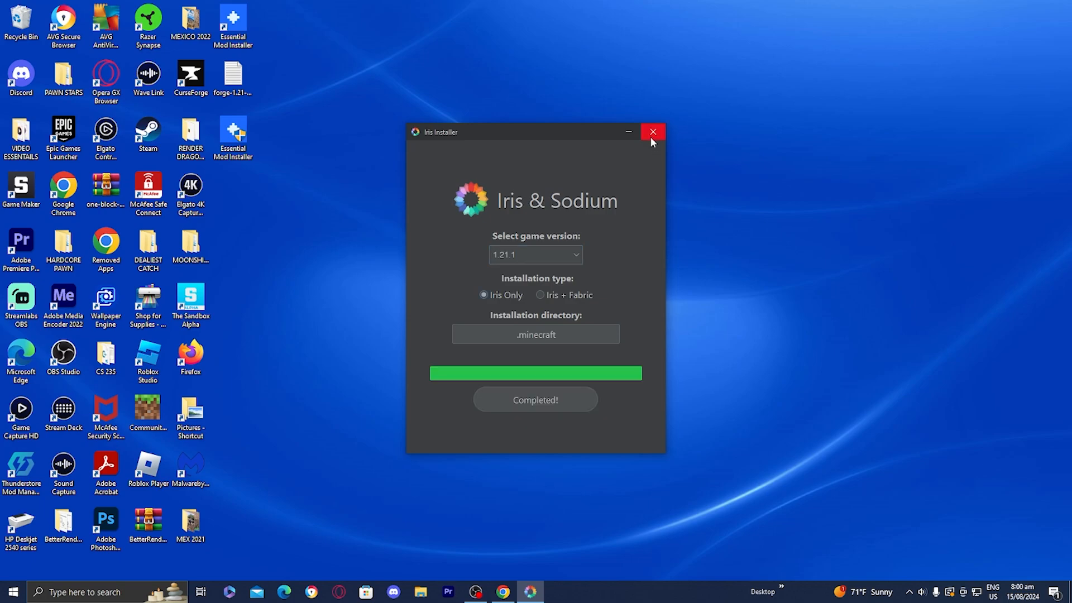
{"action": "left_click", "coordinate": [652, 131]}
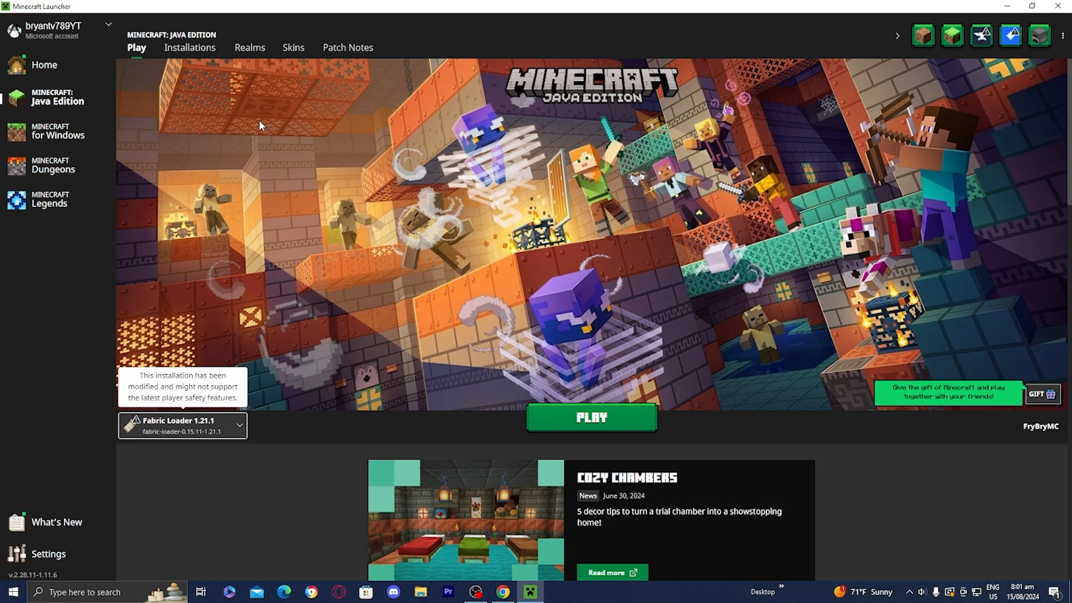
Select the Iris & Sodium for 1.21.1 profile and view the launcher's installations list
{"action": "left_click", "coordinate": [182, 425]}
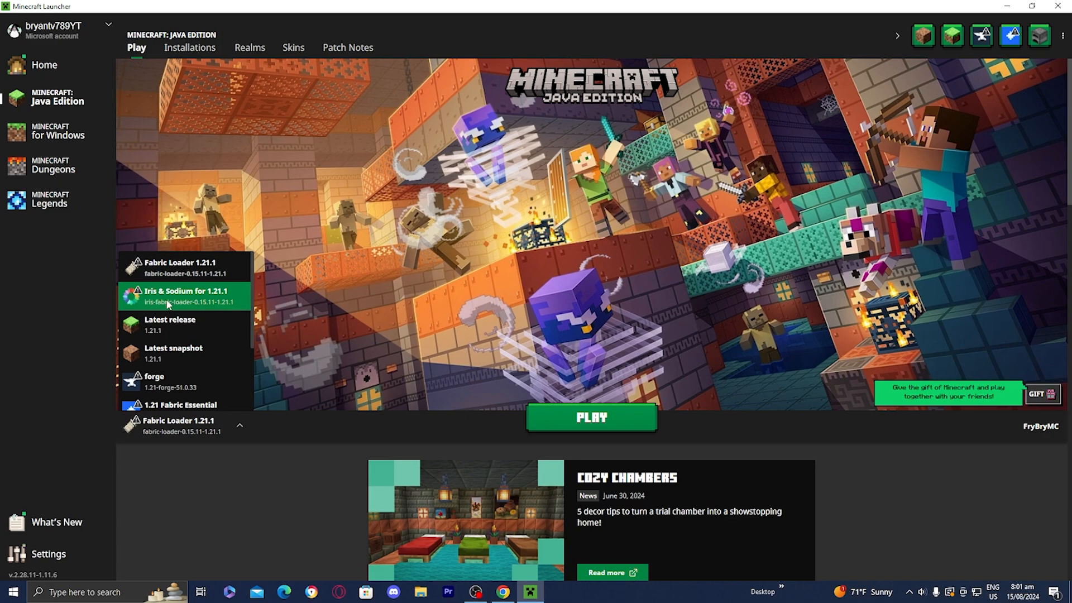
{"action": "mouse_move", "coordinate": [199, 305]}
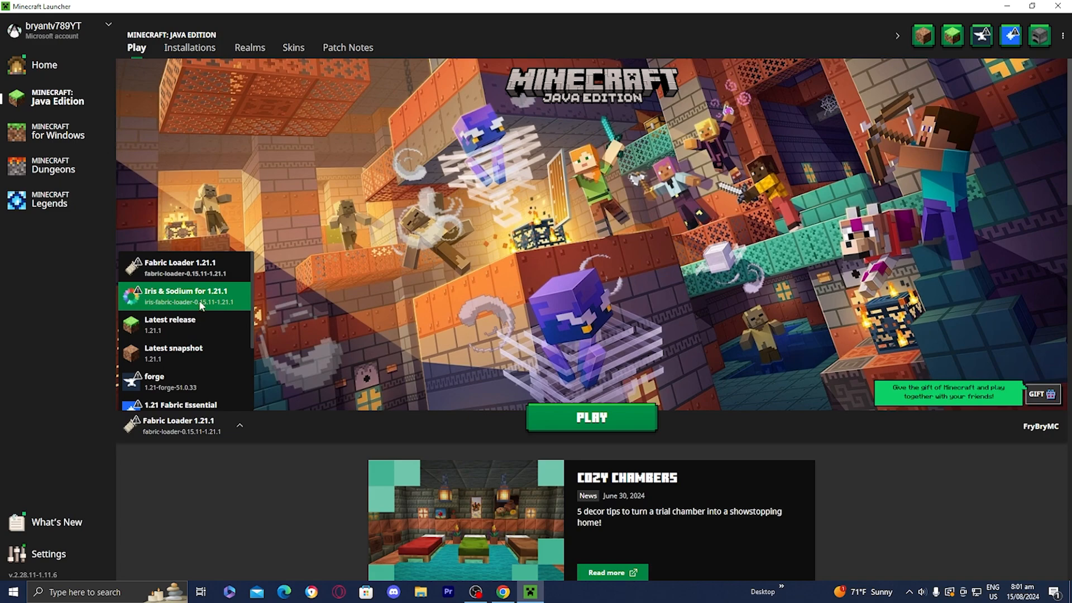
{"action": "left_click", "coordinate": [185, 296]}
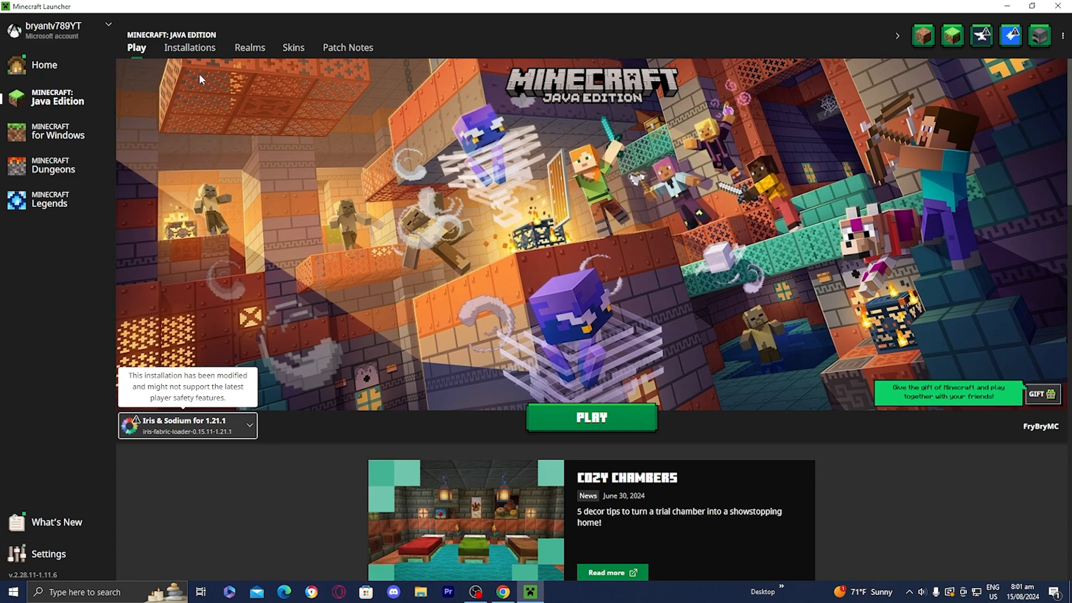
{"action": "left_click", "coordinate": [190, 47]}
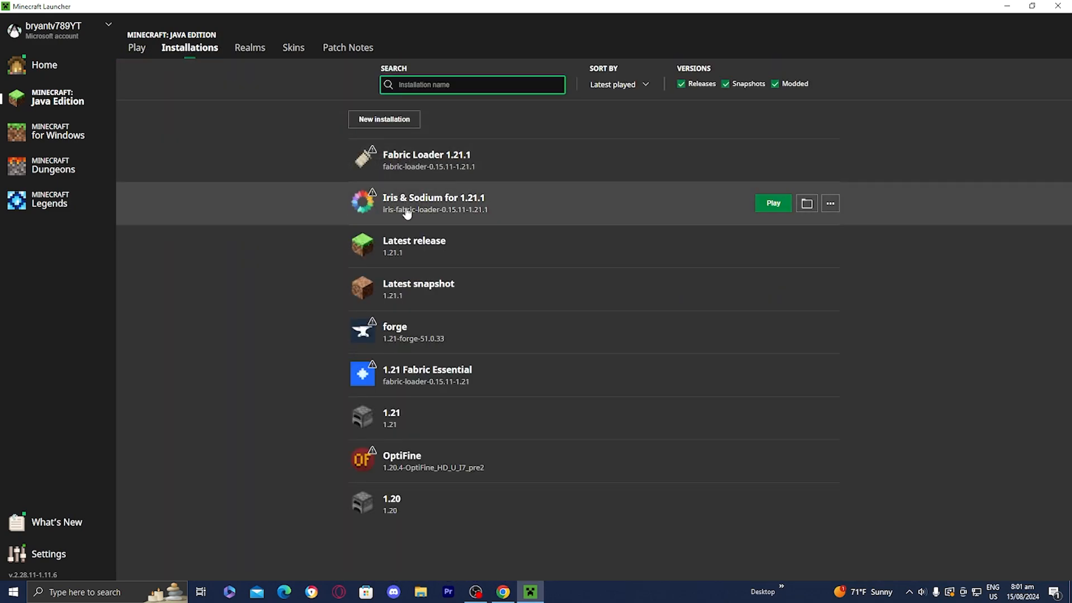
{"action": "mouse_move", "coordinate": [744, 211]}
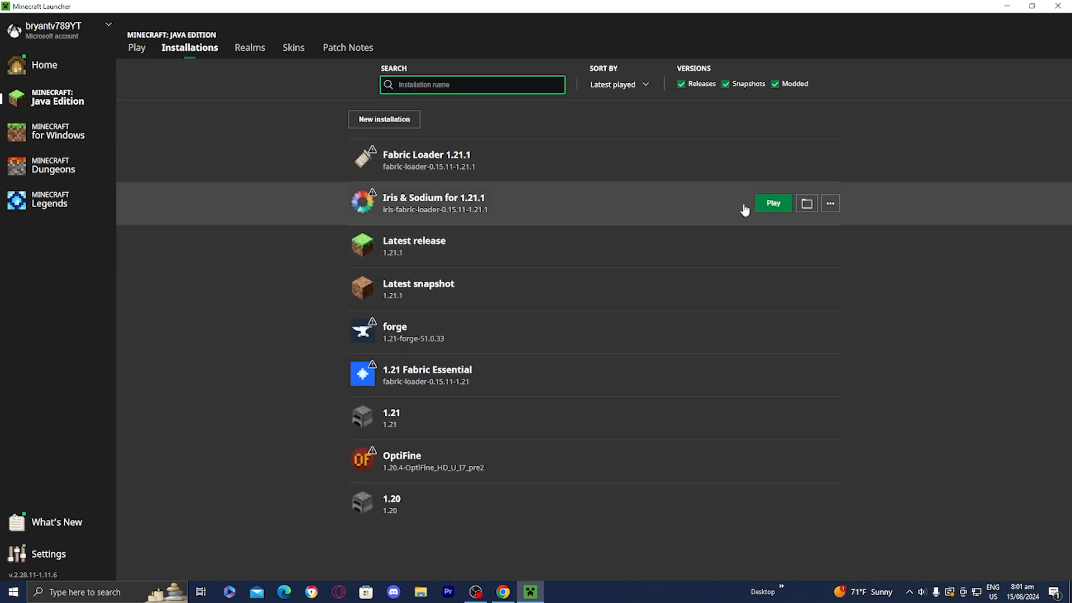
Launch Iris & Sodium for 1.21.1, ticking 'I understand the risks' on the modded-game warning
{"action": "left_click", "coordinate": [772, 204]}
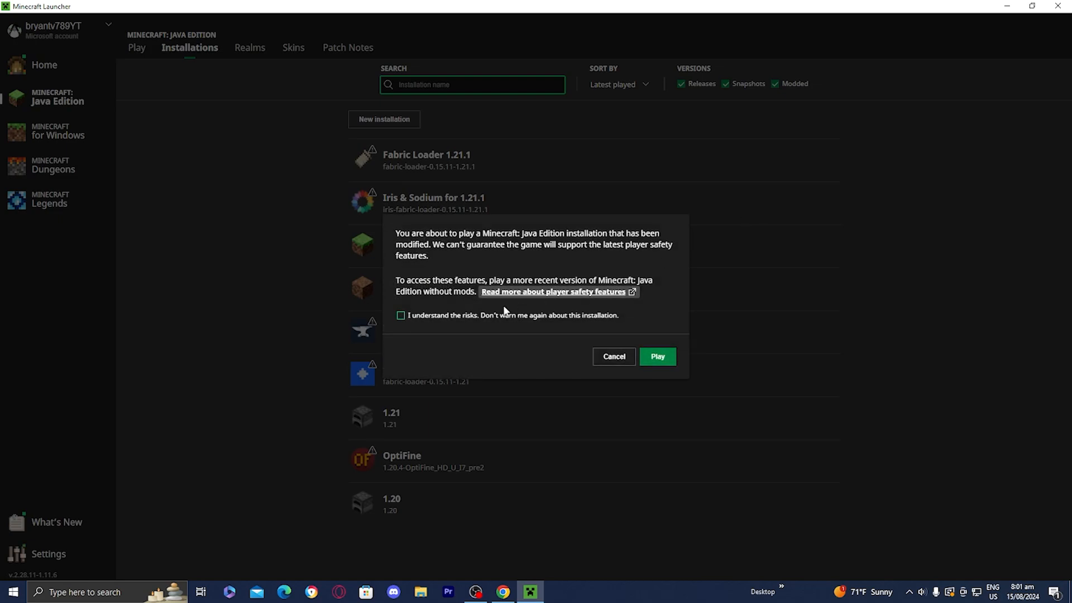
{"action": "left_click", "coordinate": [400, 314]}
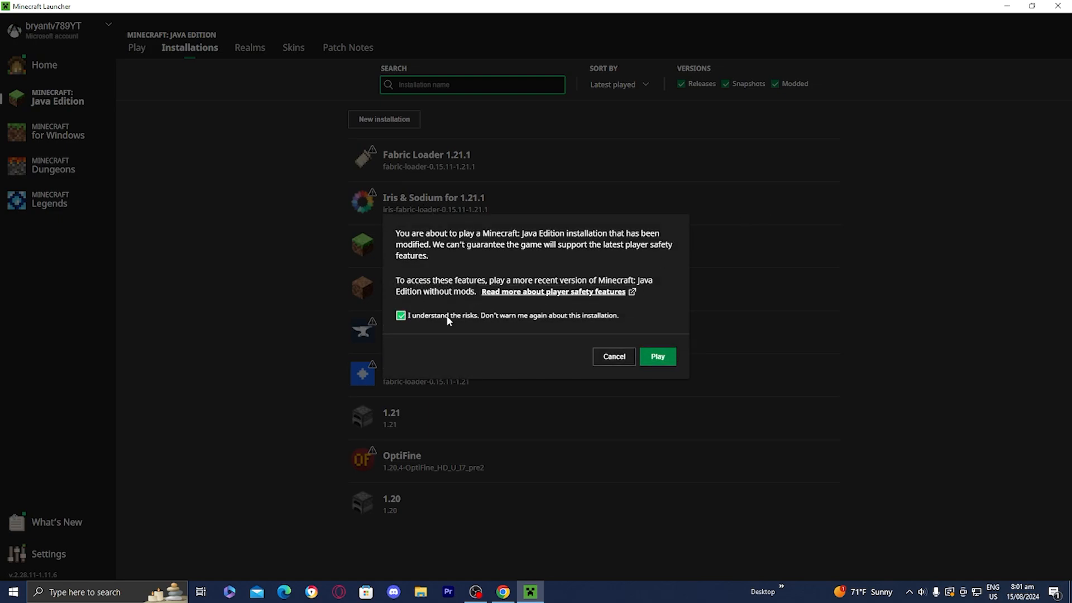
{"action": "left_click", "coordinate": [656, 356]}
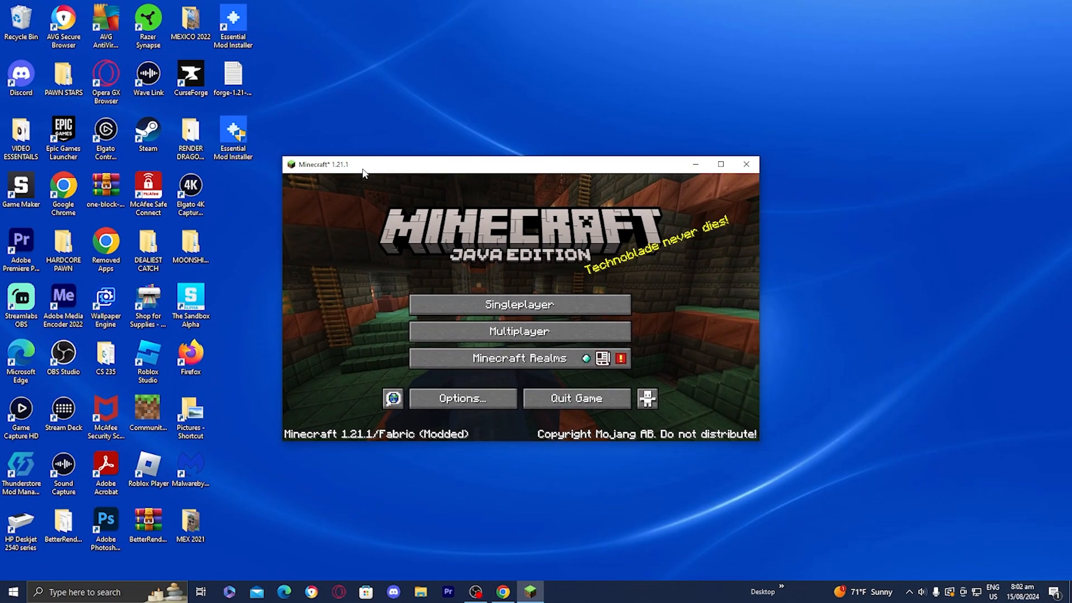
{"action": "mouse_move", "coordinate": [724, 212]}
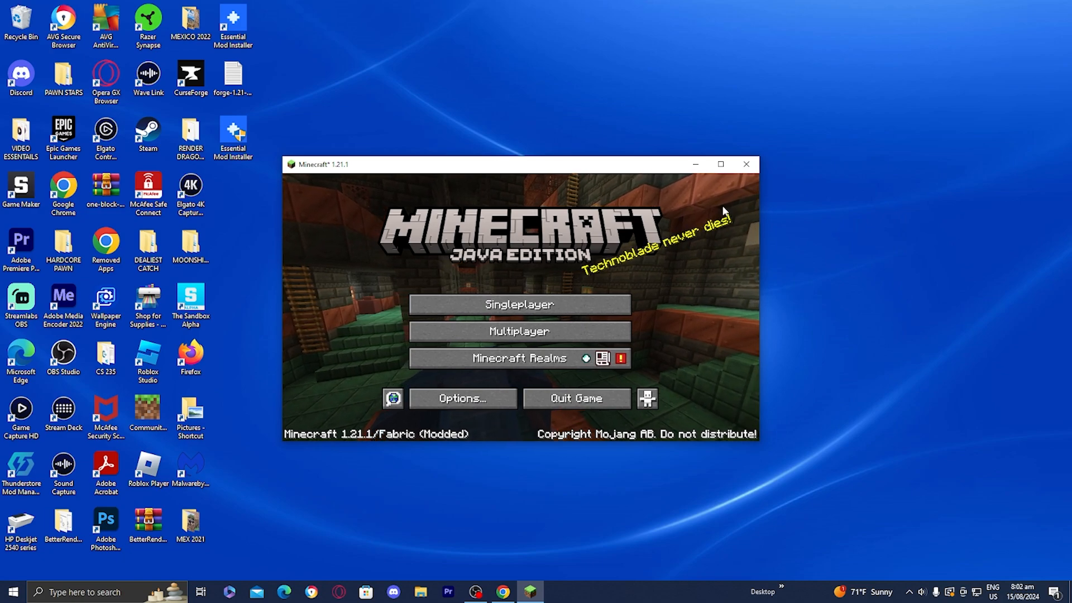
{"action": "mouse_move", "coordinate": [746, 164]}
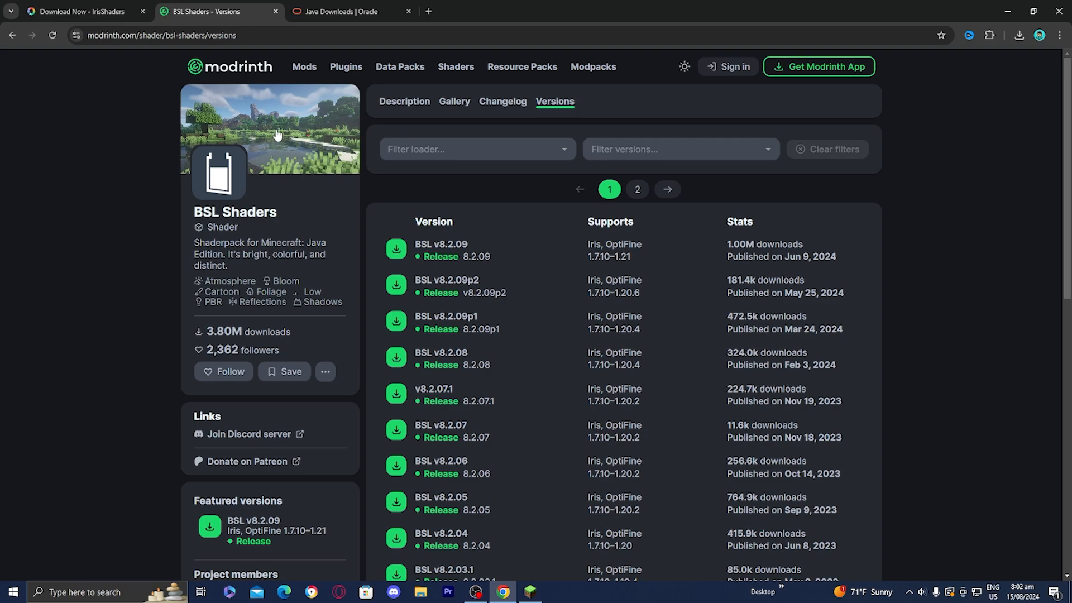
{"action": "mouse_move", "coordinate": [292, 168]}
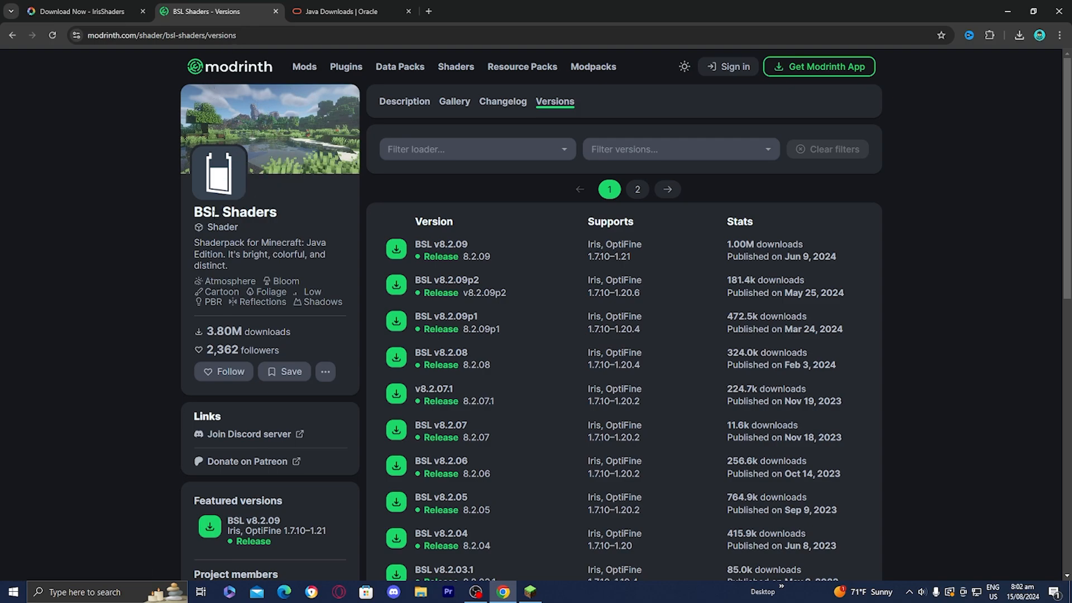
{"action": "mouse_move", "coordinate": [615, 248]}
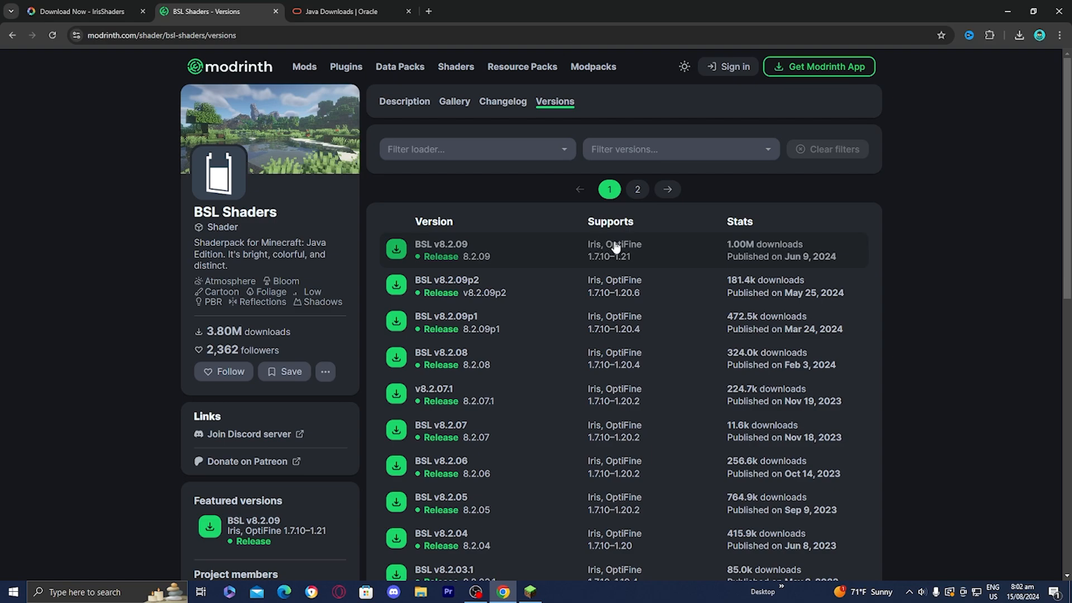
{"action": "mouse_move", "coordinate": [458, 248]}
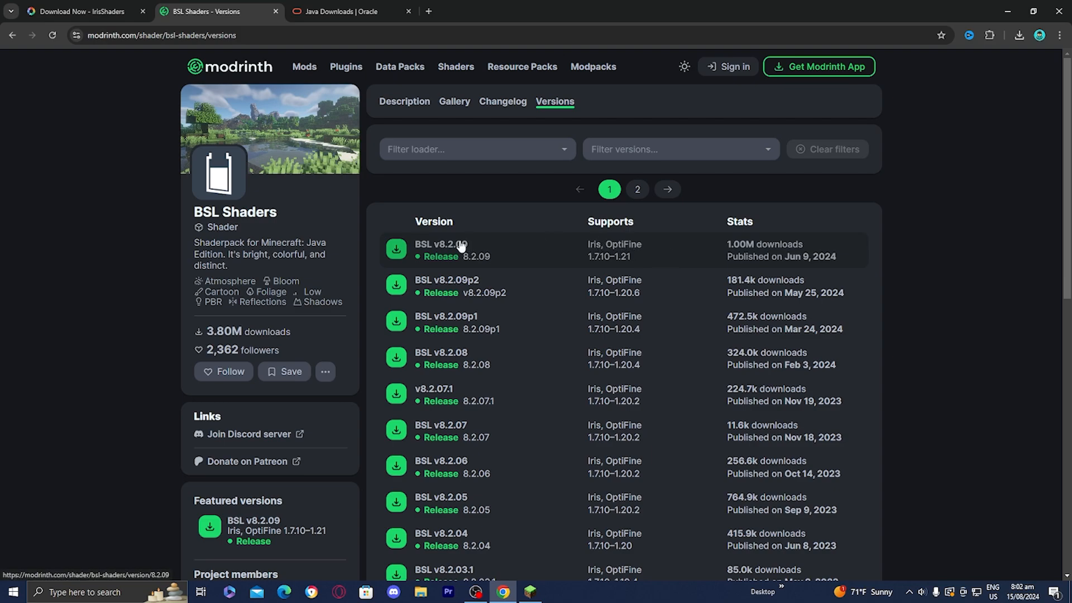
Download the BSL v8.2.09 shader pack zip from Modrinth and minimize Chrome
{"action": "left_click", "coordinate": [440, 245]}
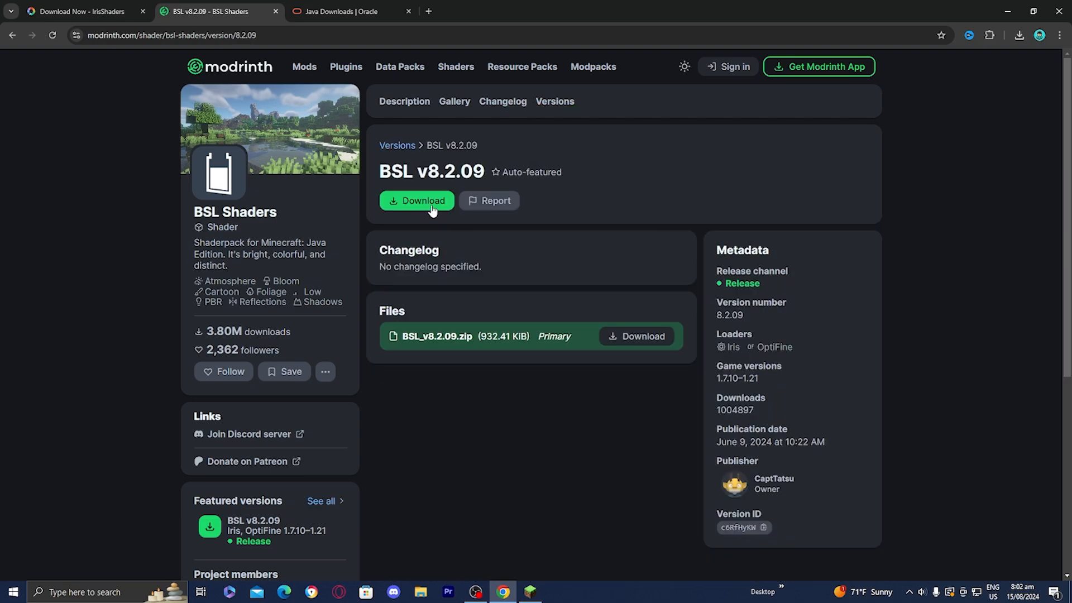
{"action": "left_click", "coordinate": [416, 199]}
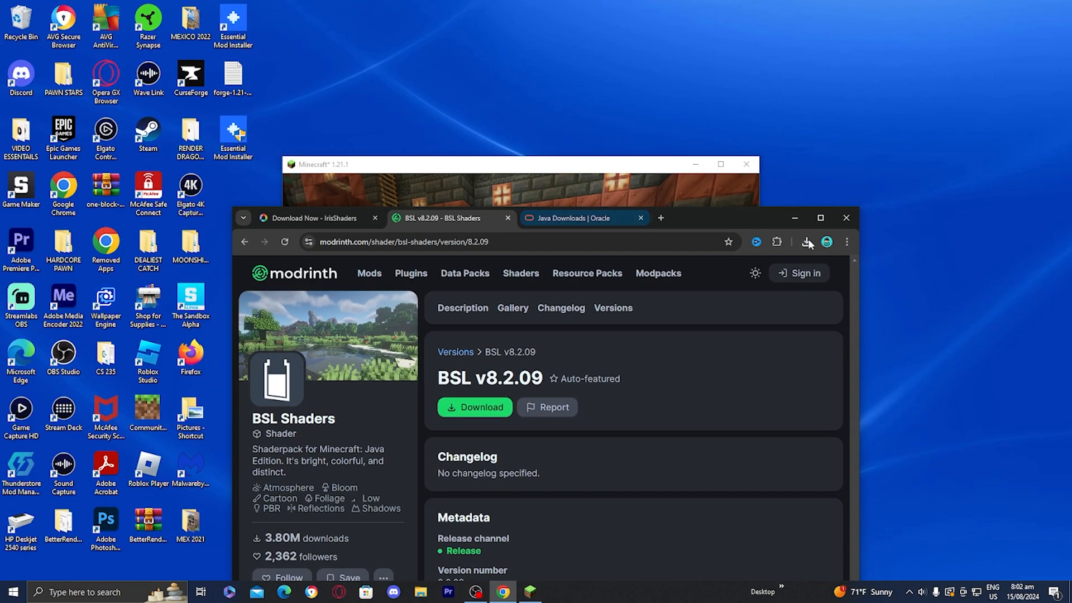
{"action": "left_click", "coordinate": [806, 241]}
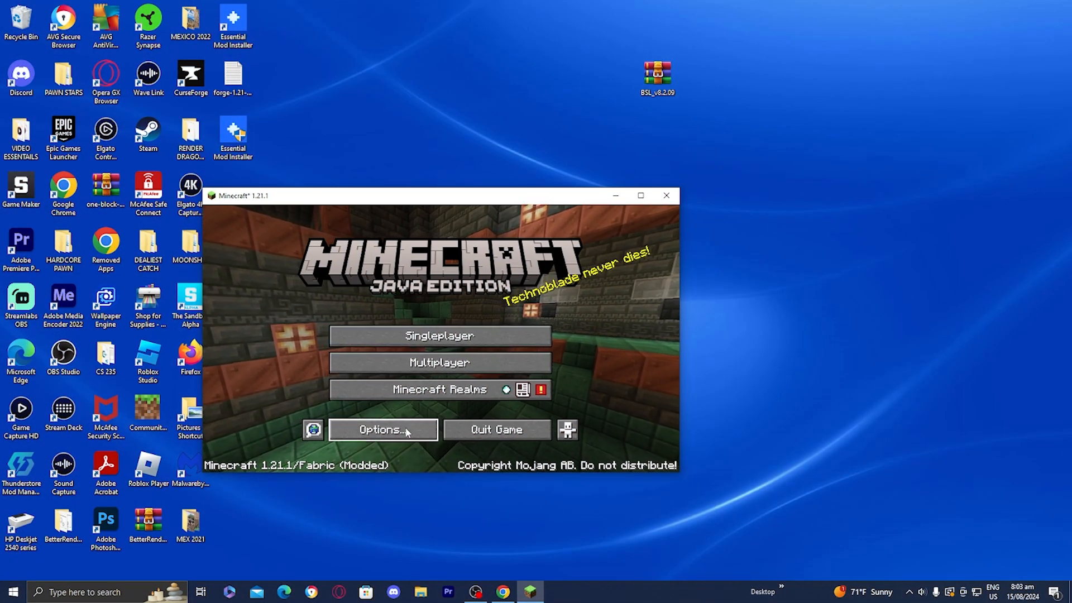
Reach the Sodium video settings from the title screen and maximize the game window
{"action": "left_click", "coordinate": [382, 429]}
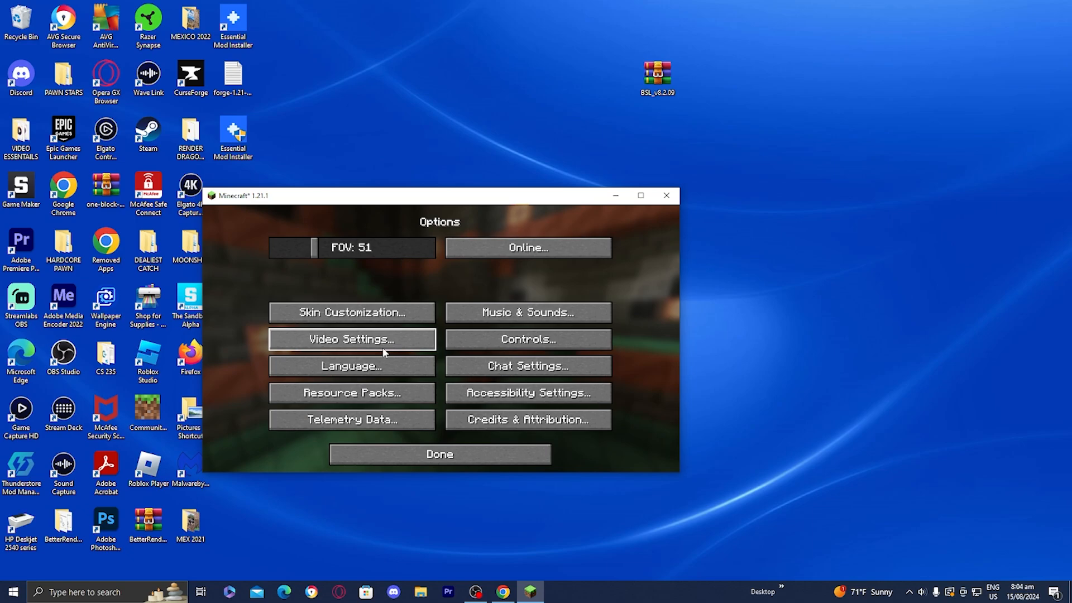
{"action": "left_click", "coordinate": [350, 339]}
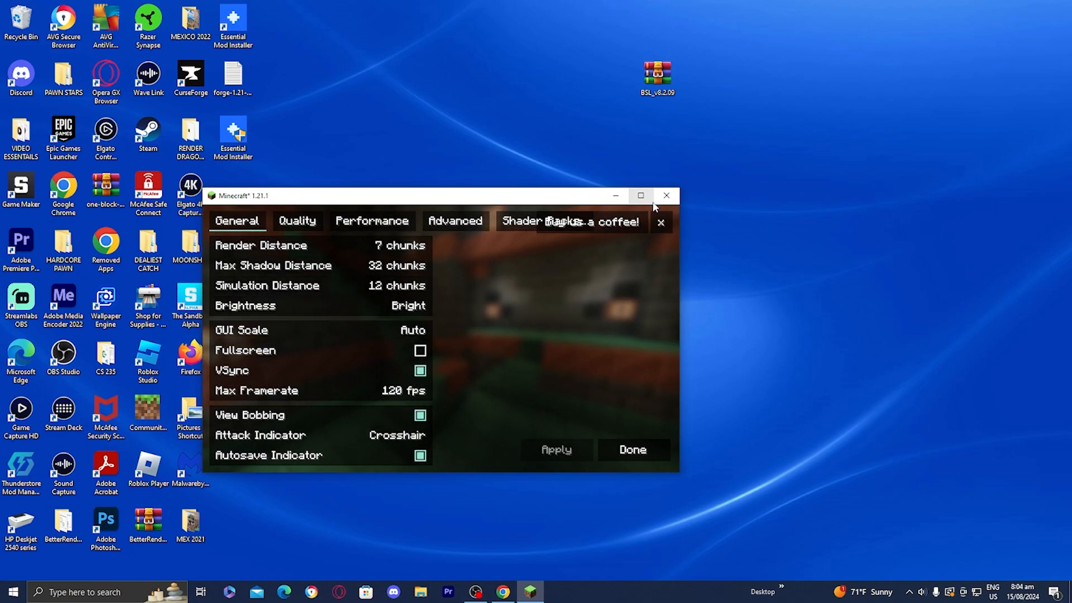
{"action": "left_click", "coordinate": [639, 195]}
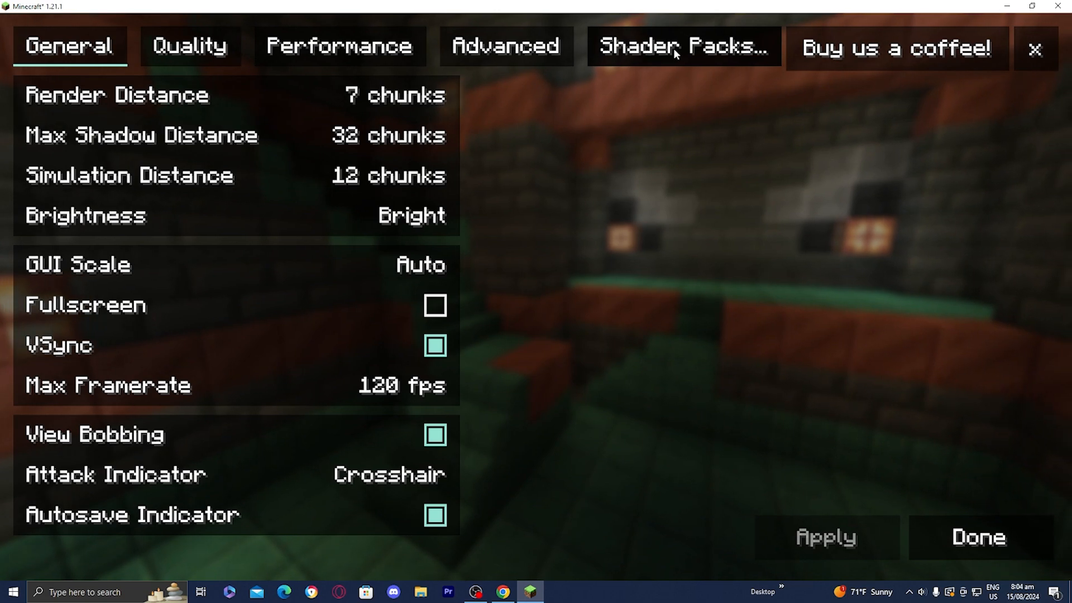
Add BSL_v8.2.09.zip to the shader pack list, select it with shaders enabled, and confirm with Done
{"action": "left_click", "coordinate": [681, 45]}
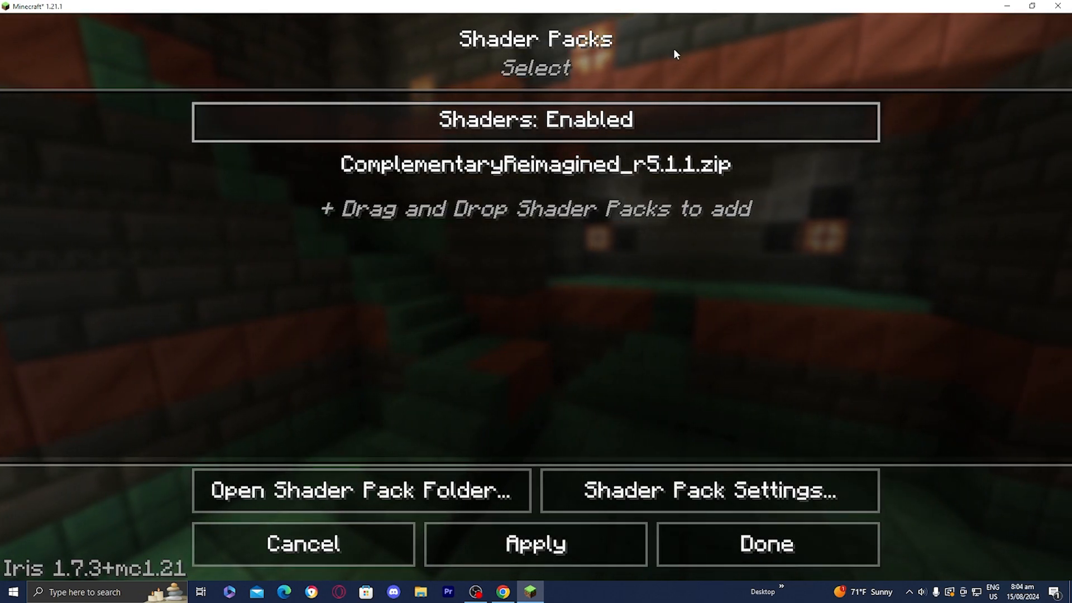
{"action": "left_click", "coordinate": [1032, 7]}
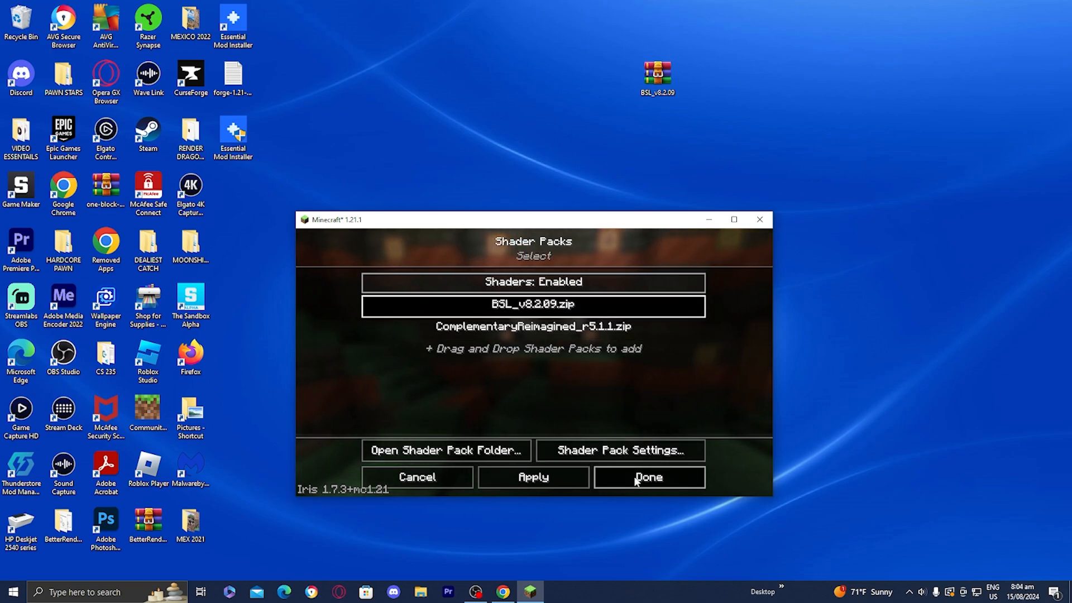
{"action": "left_click", "coordinate": [648, 477]}
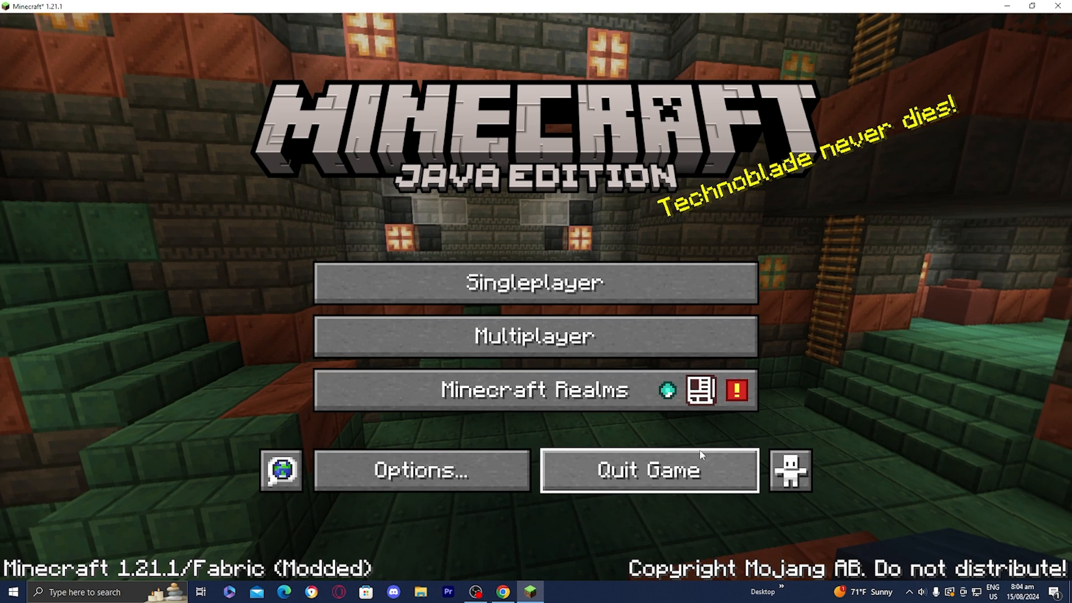
Load a single-player world rendered with BSL shader lighting and soft shadows
{"action": "left_click", "coordinate": [534, 283]}
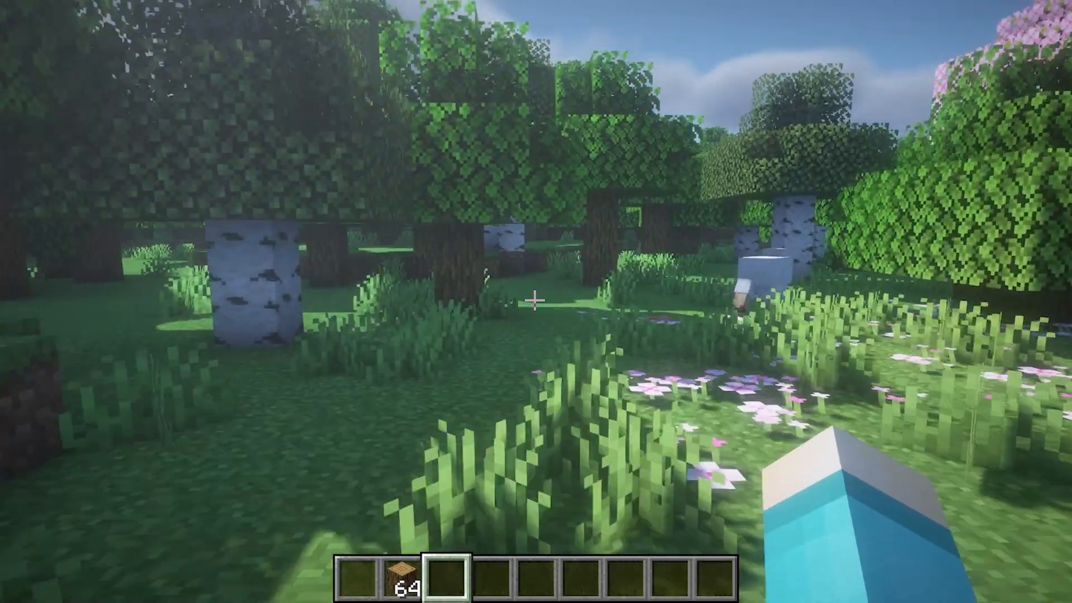
{"action": "mouse_move", "coordinate": [536, 301]}
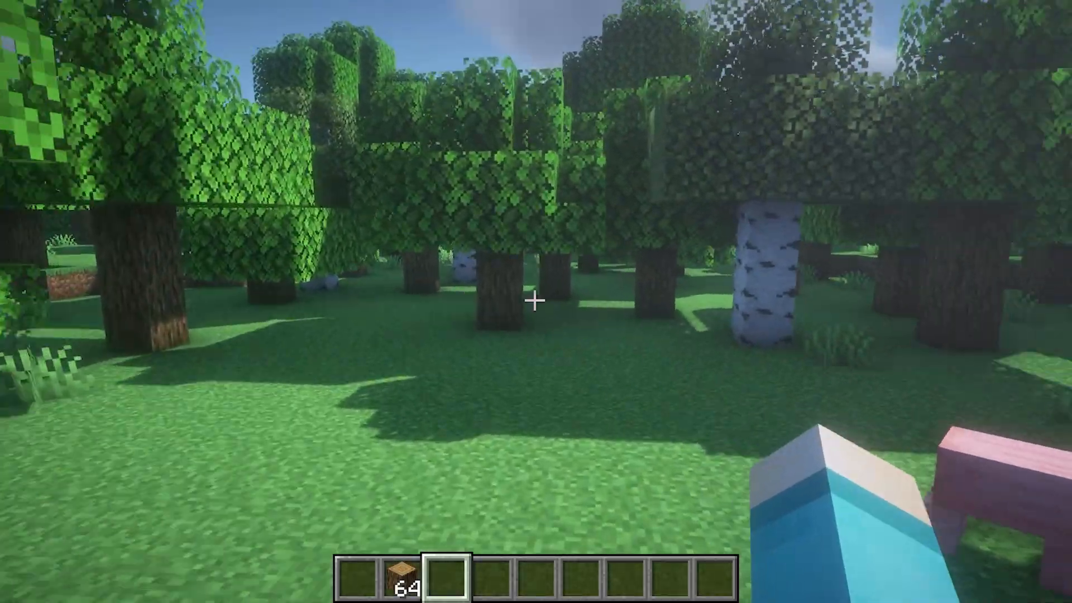
{"action": "mouse_move", "coordinate": [535, 302]}
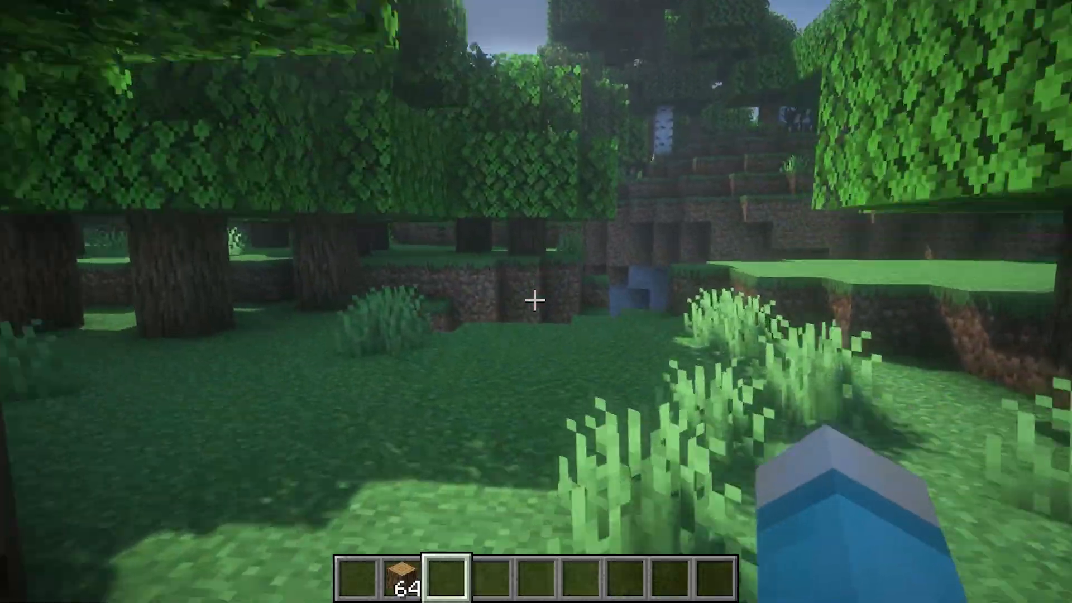